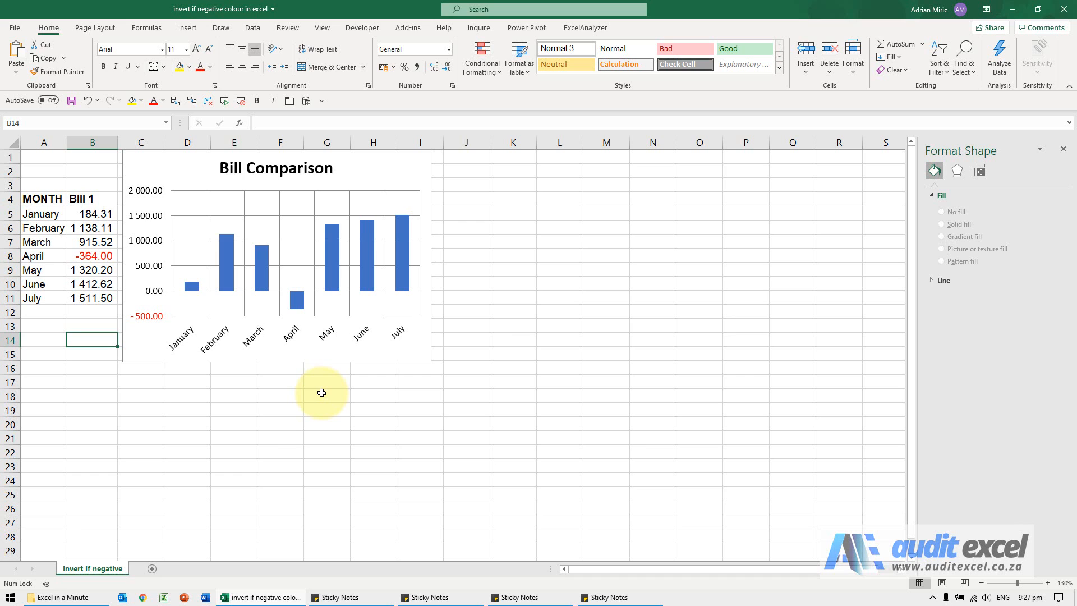
{"action": "mouse_move", "coordinate": [130, 336]}
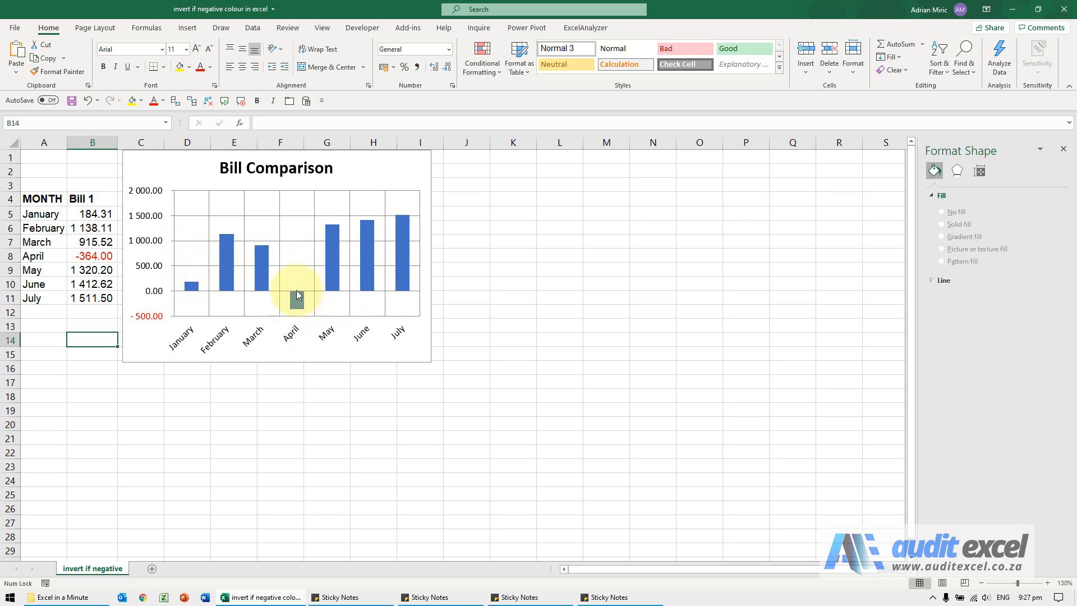
{"action": "mouse_move", "coordinate": [298, 302]}
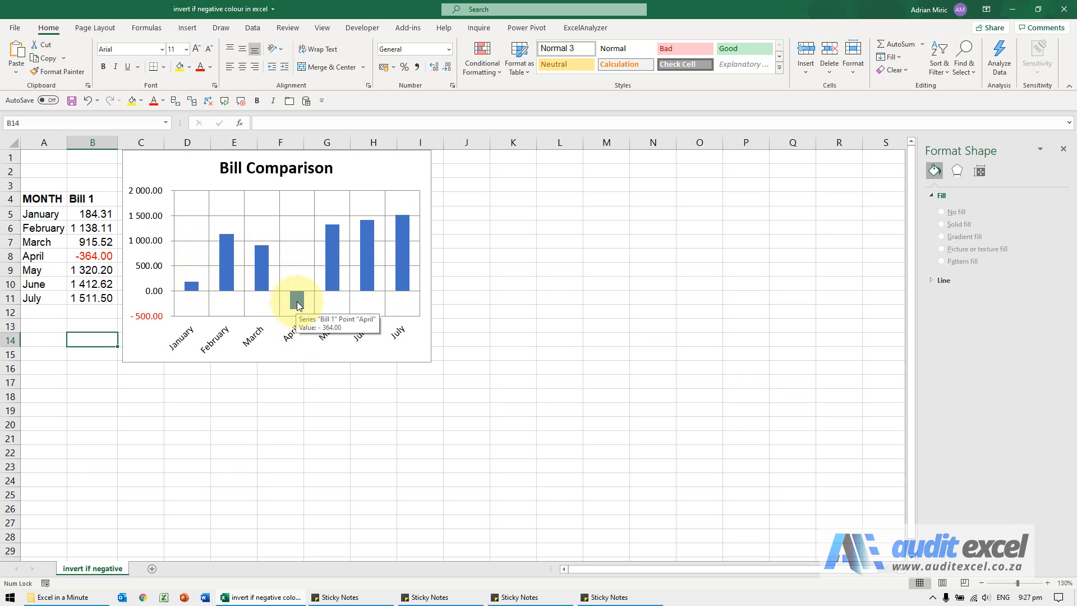
{"action": "mouse_move", "coordinate": [297, 304]}
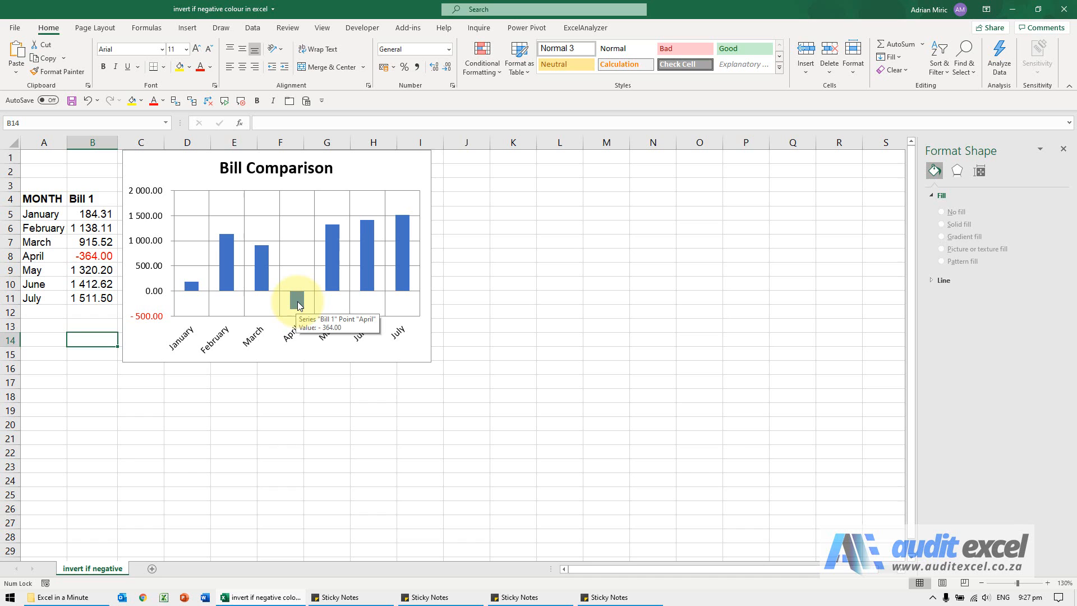
Open Format Data Series for the Bill 1 series and show its Fill & Line settings.
{"action": "right_click", "coordinate": [296, 301]}
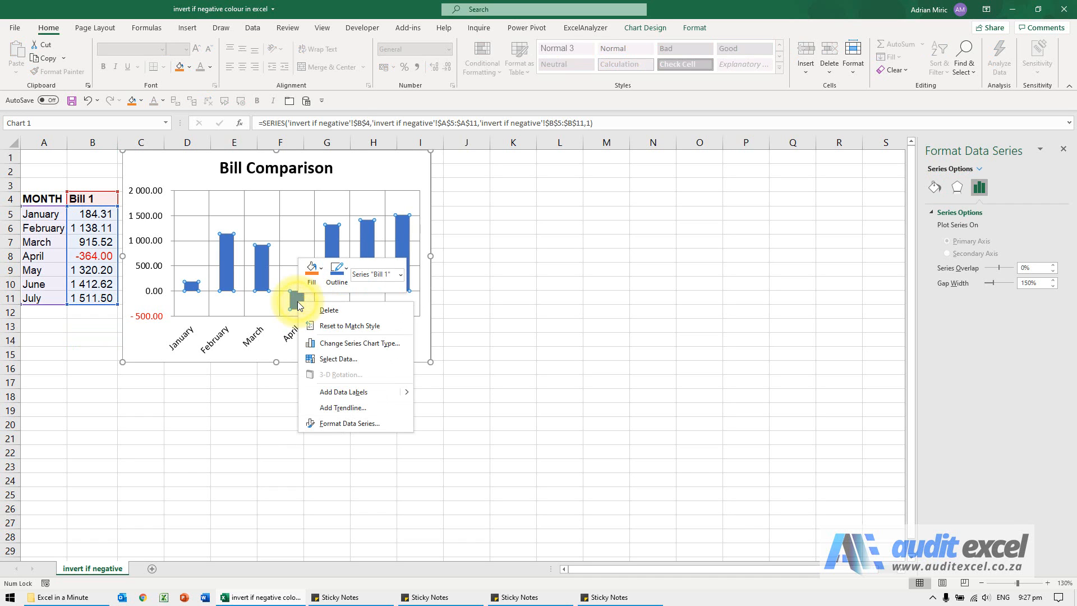
{"action": "left_click", "coordinate": [346, 422]}
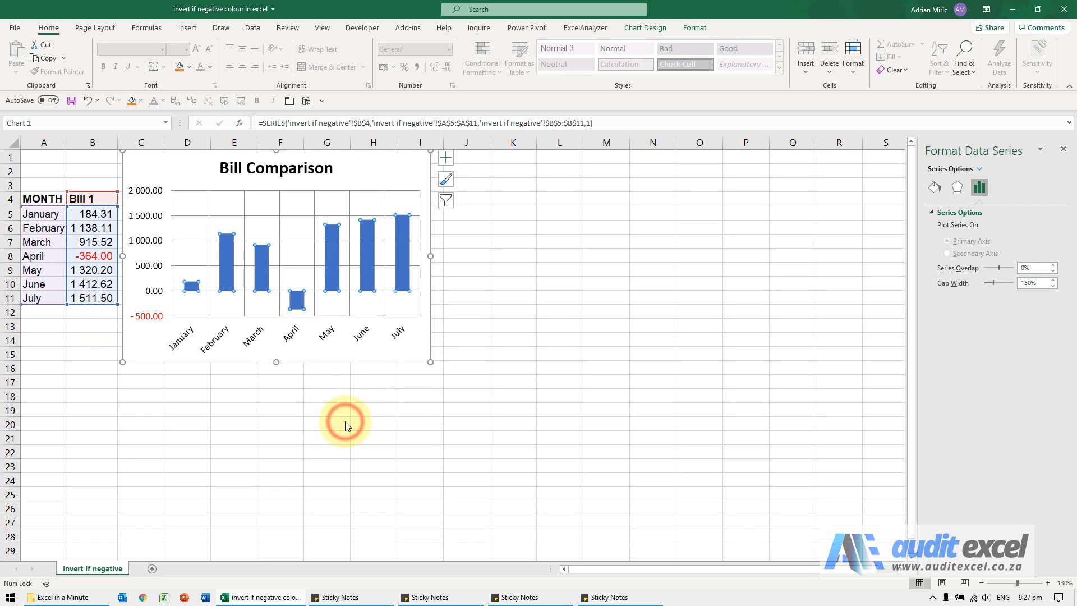
{"action": "mouse_move", "coordinate": [823, 249]}
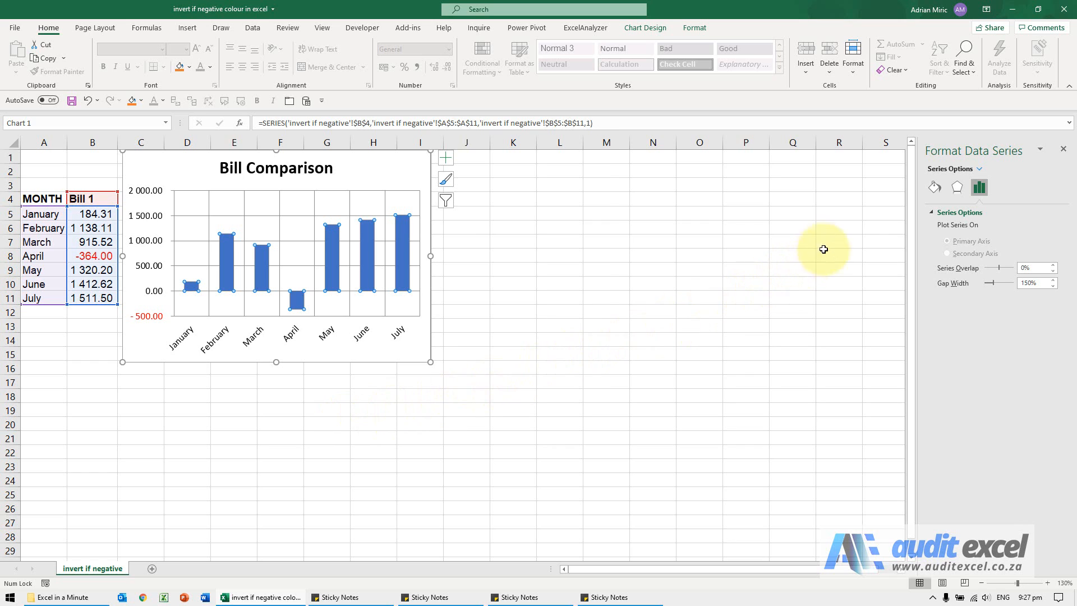
{"action": "left_click", "coordinate": [934, 187]}
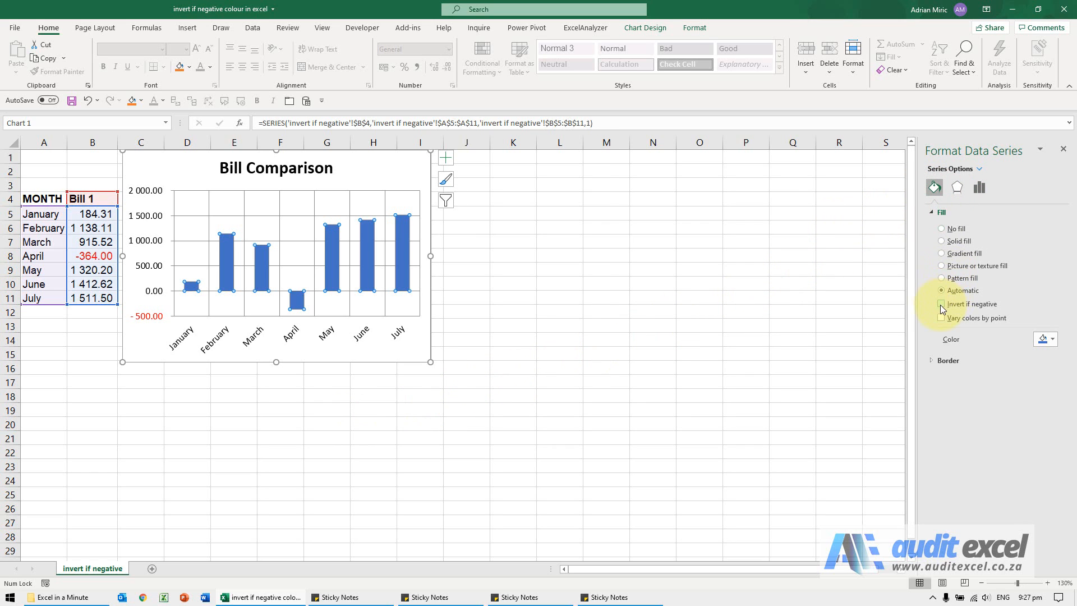
Turn on Invert if negative for the Bill 1 series fill.
{"action": "left_click", "coordinate": [941, 305]}
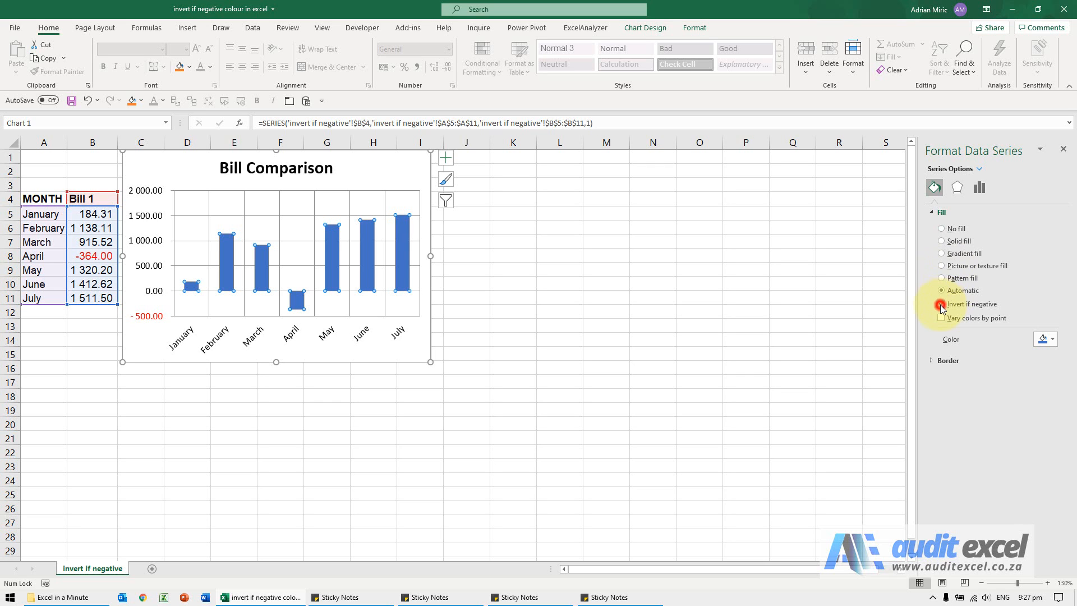
{"action": "left_click", "coordinate": [941, 304]}
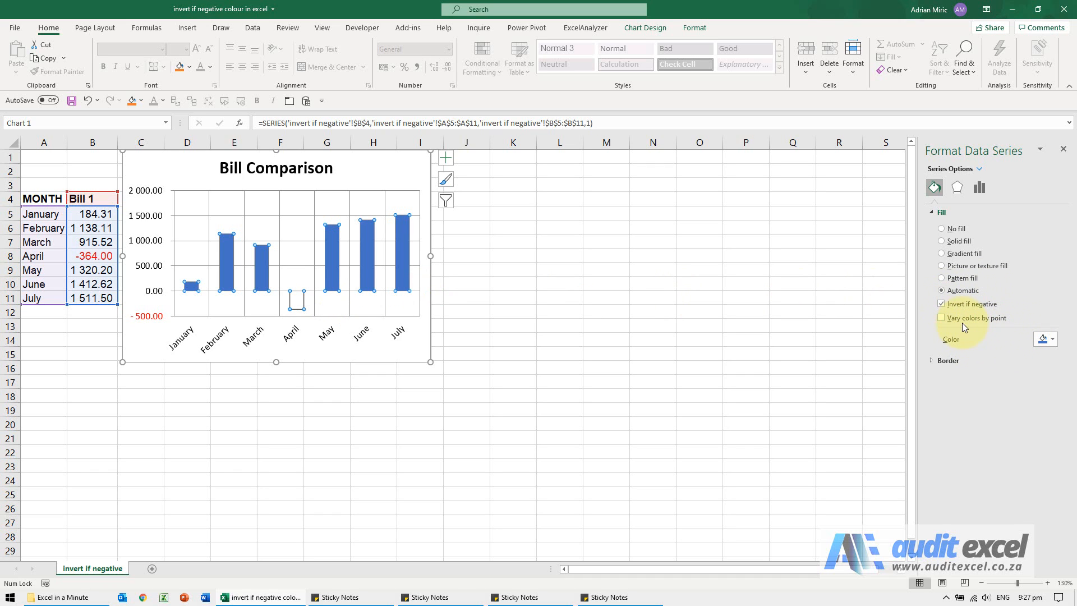
{"action": "left_click", "coordinate": [941, 290]}
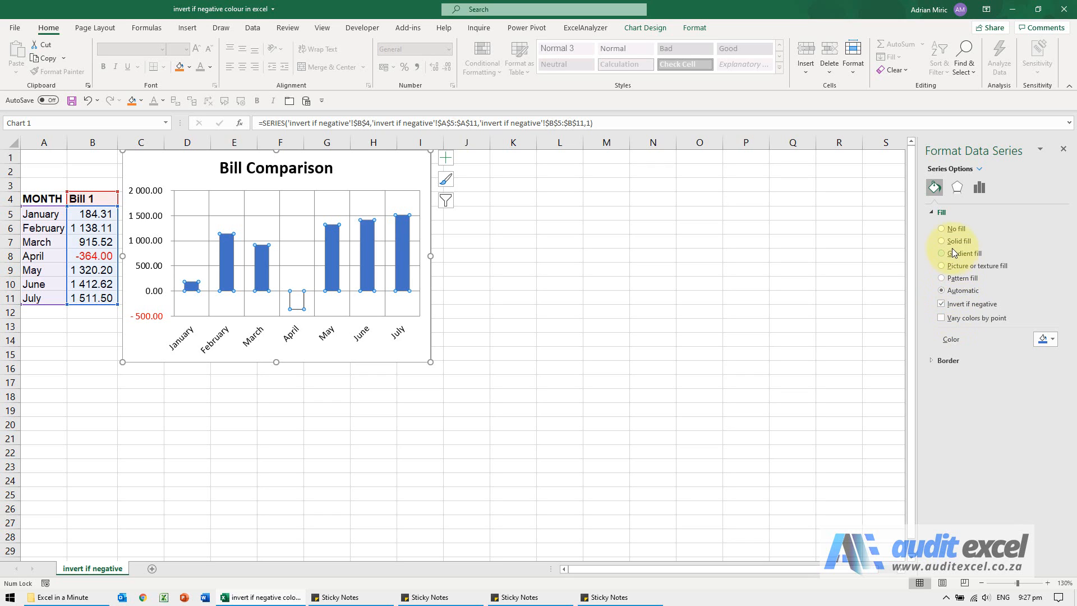
Use a solid fill with a red inverted fill color, then enter -500 for May.
{"action": "left_click", "coordinate": [941, 241]}
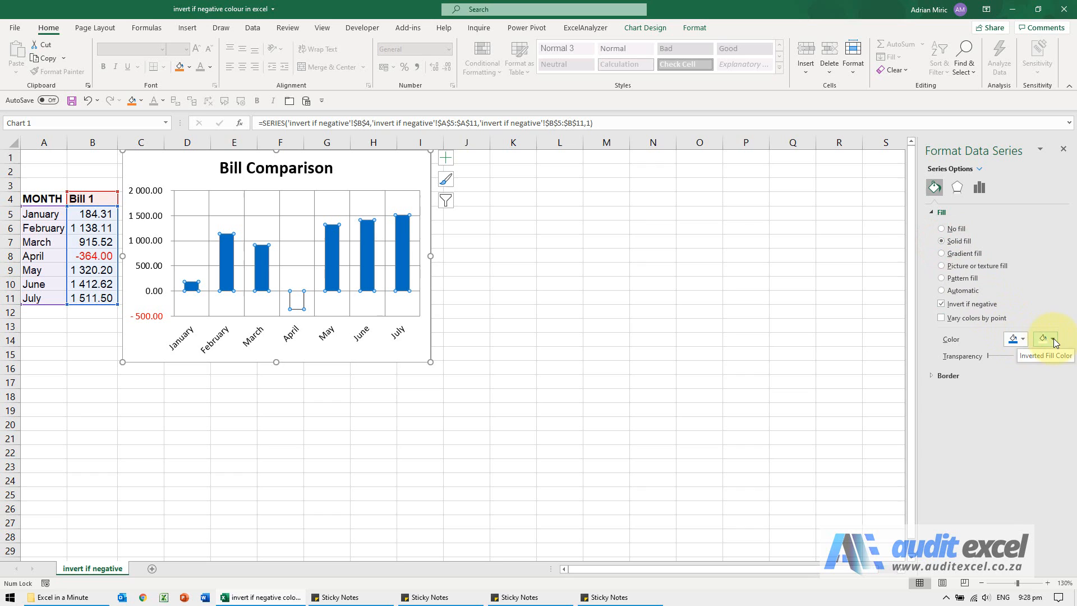
{"action": "mouse_move", "coordinate": [1015, 339]}
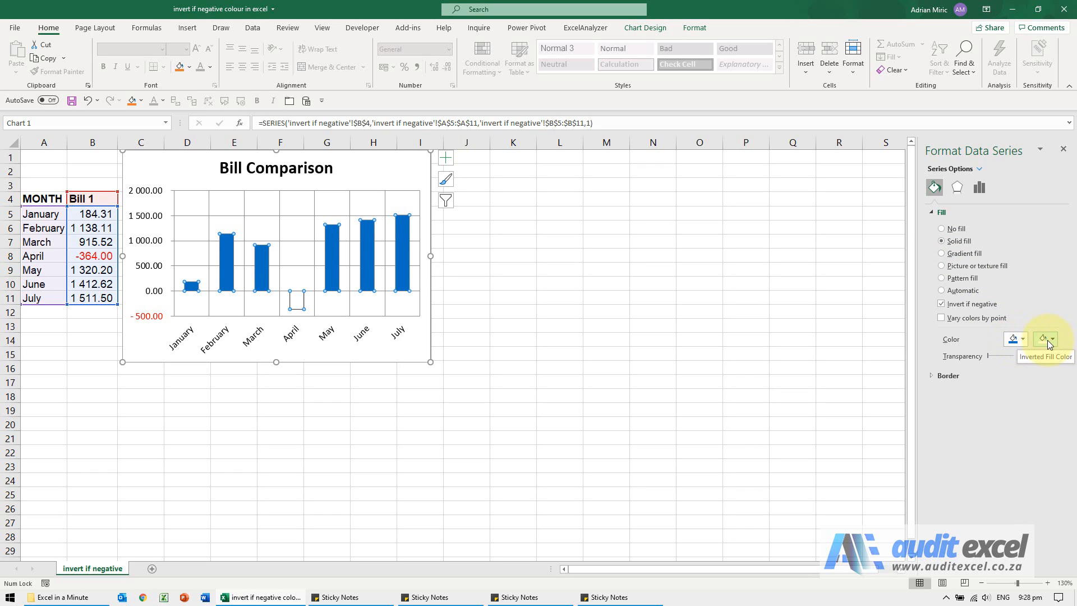
{"action": "mouse_move", "coordinate": [1050, 342]}
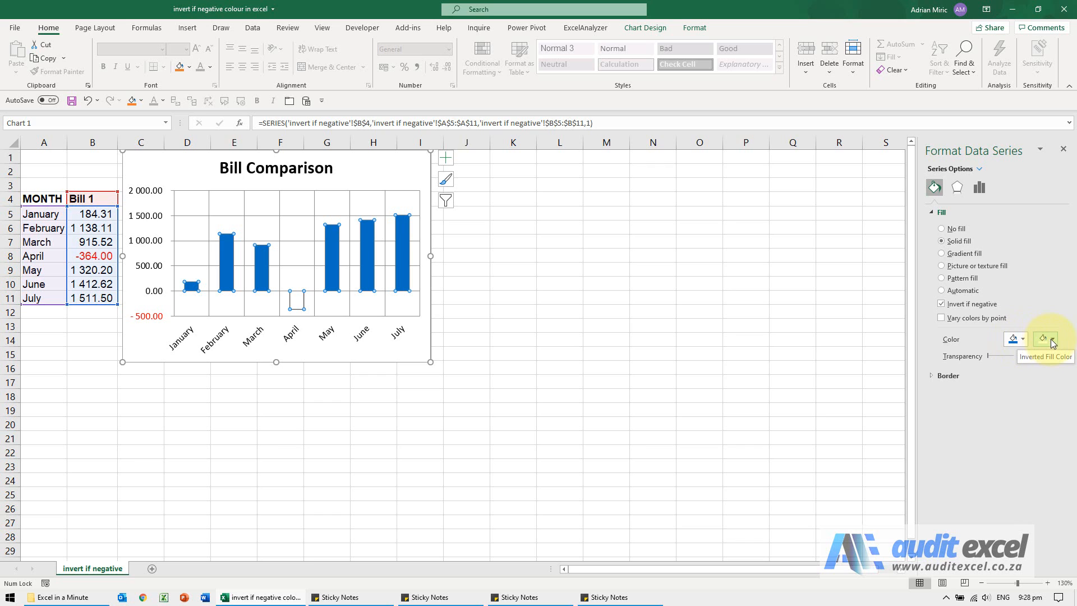
{"action": "left_click", "coordinate": [1047, 339]}
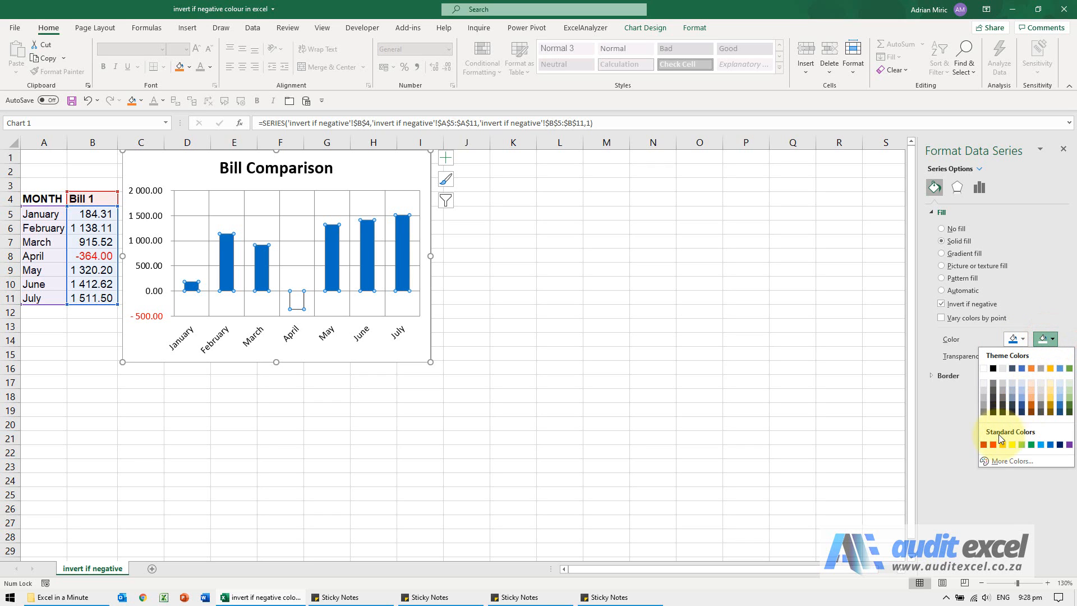
{"action": "left_click", "coordinate": [991, 443]}
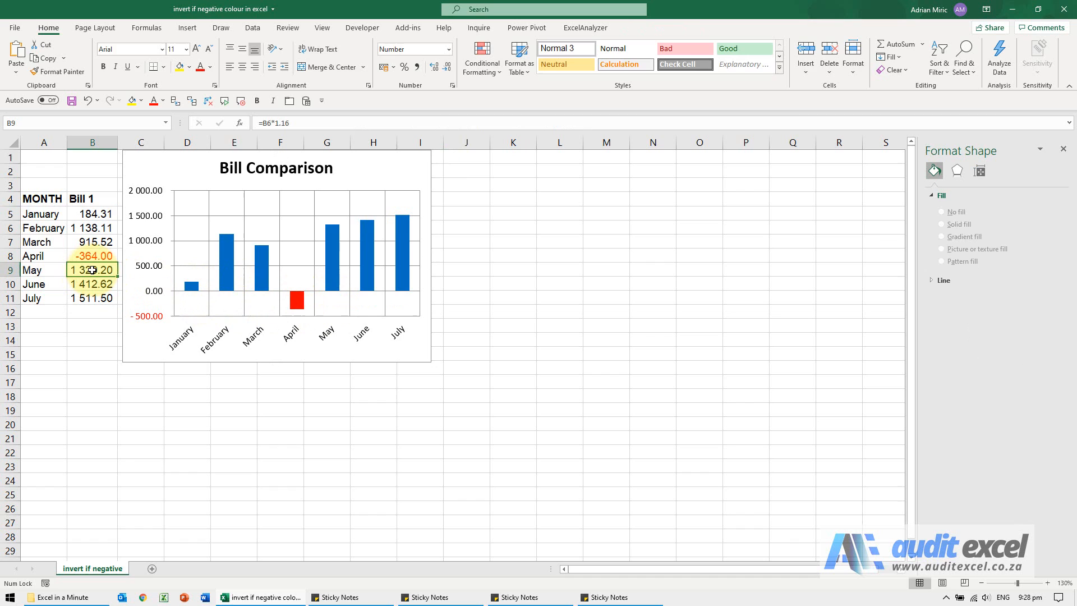
{"action": "type", "text": "-500"}
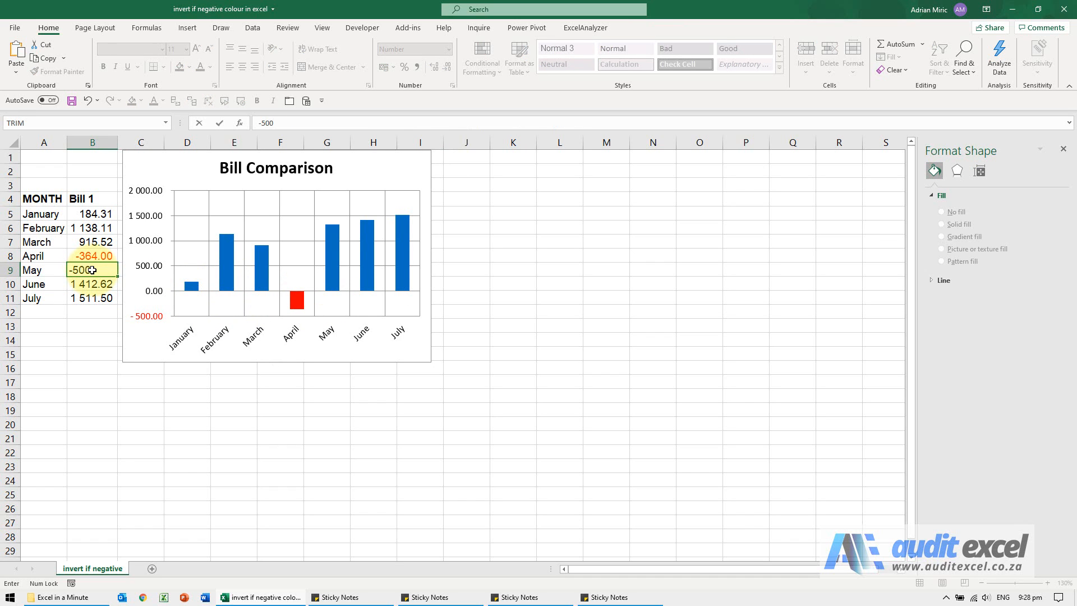